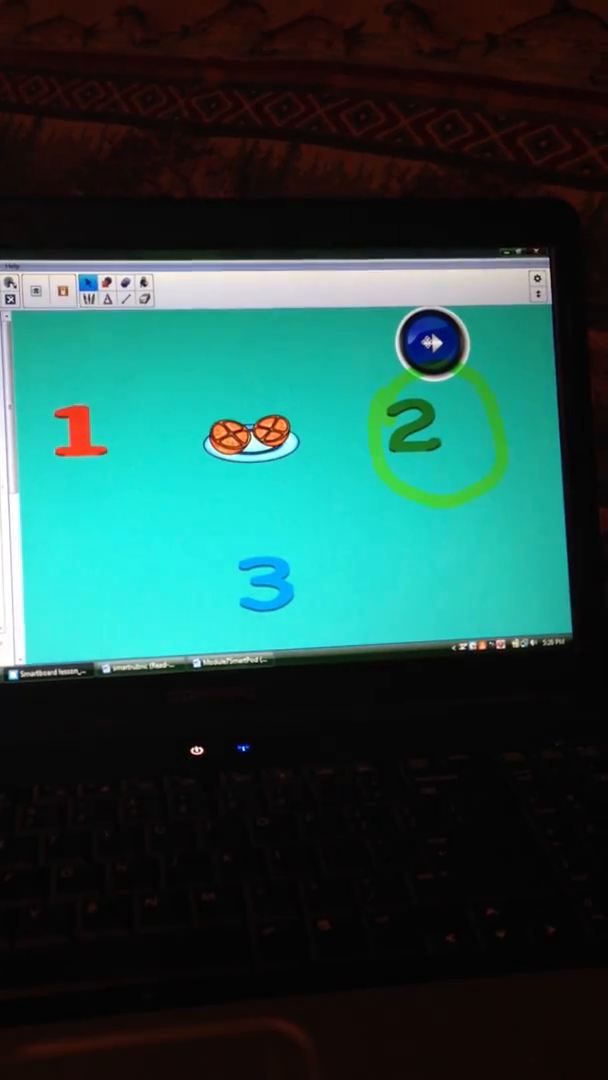
Advance to the frog counting slide showing six frogs with choices 4, 5 and 6.
left_click(432, 343)
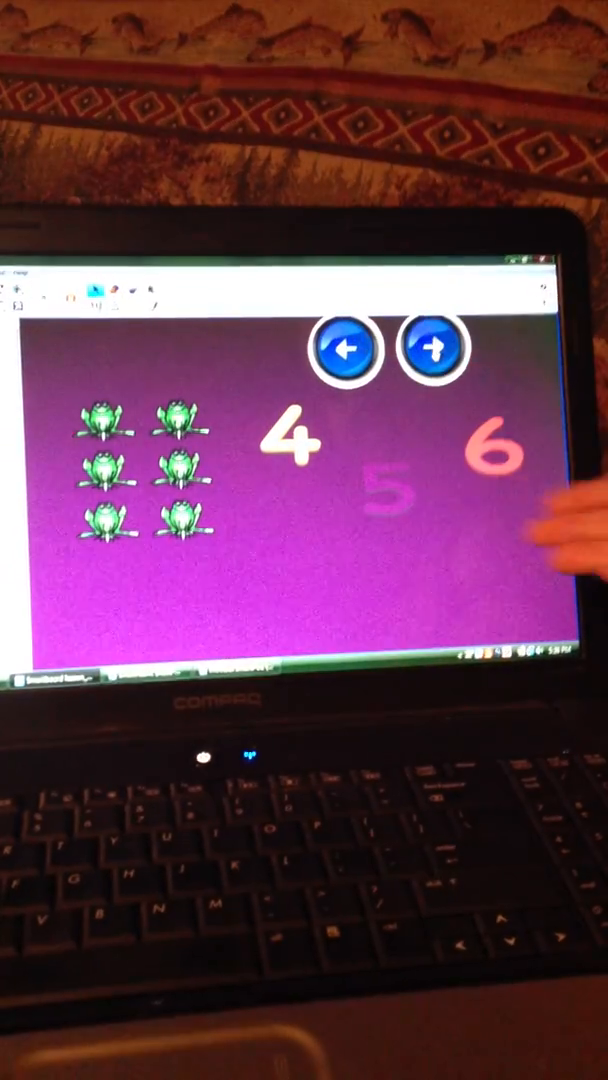